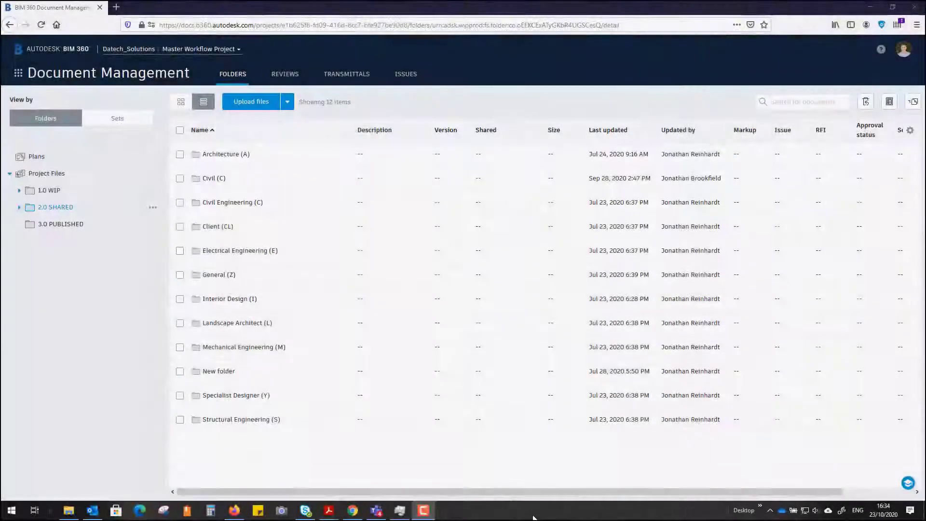
{"action": "mouse_move", "coordinate": [858, 323]}
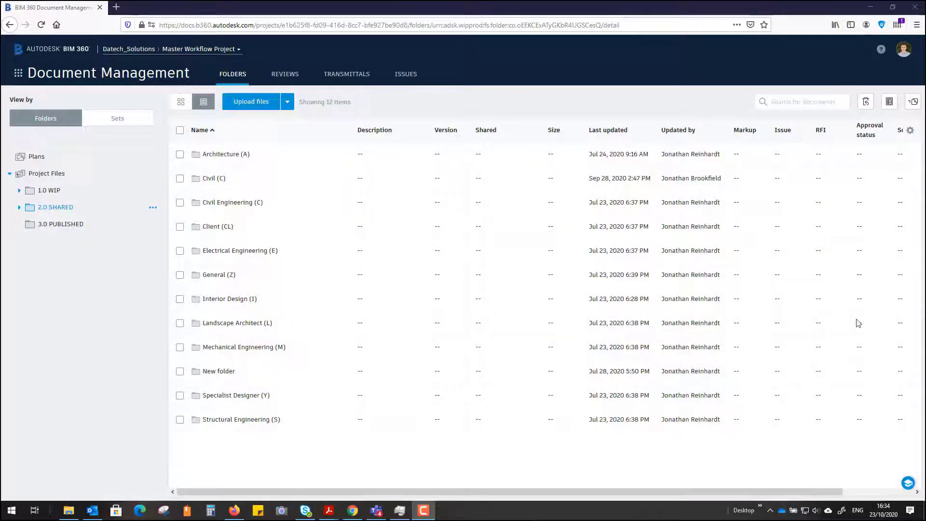
{"action": "mouse_move", "coordinate": [151, 75]}
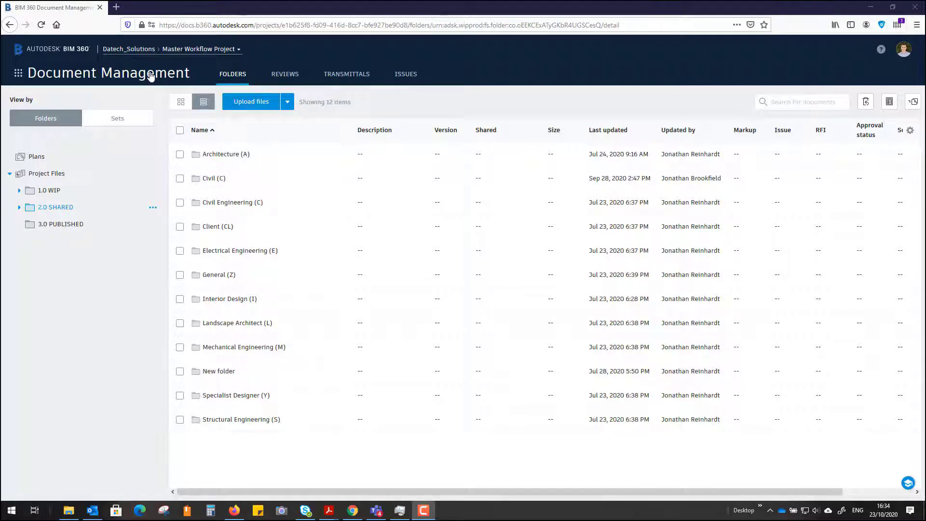
Step: Go to Project Admin for the Master Workflow Project and view its 30-day activity log
{"action": "left_click", "coordinate": [19, 72]}
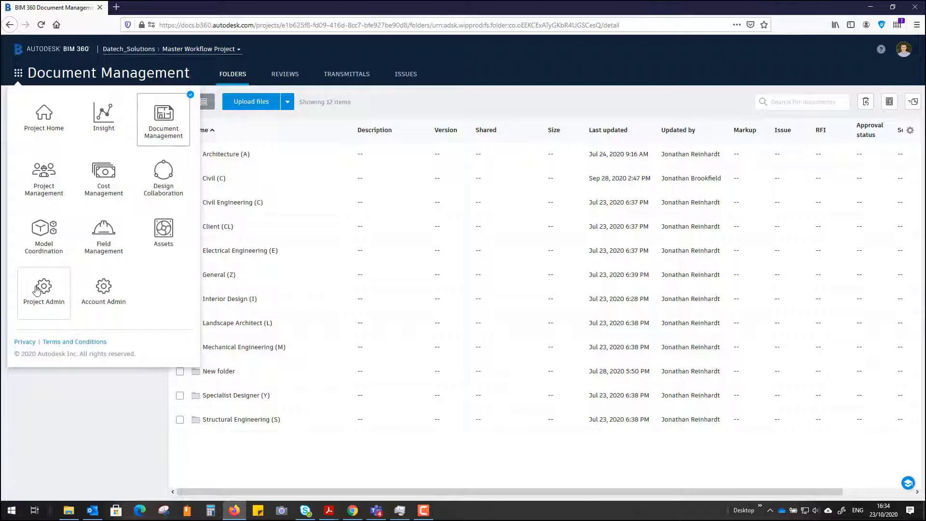
{"action": "left_click", "coordinate": [44, 286]}
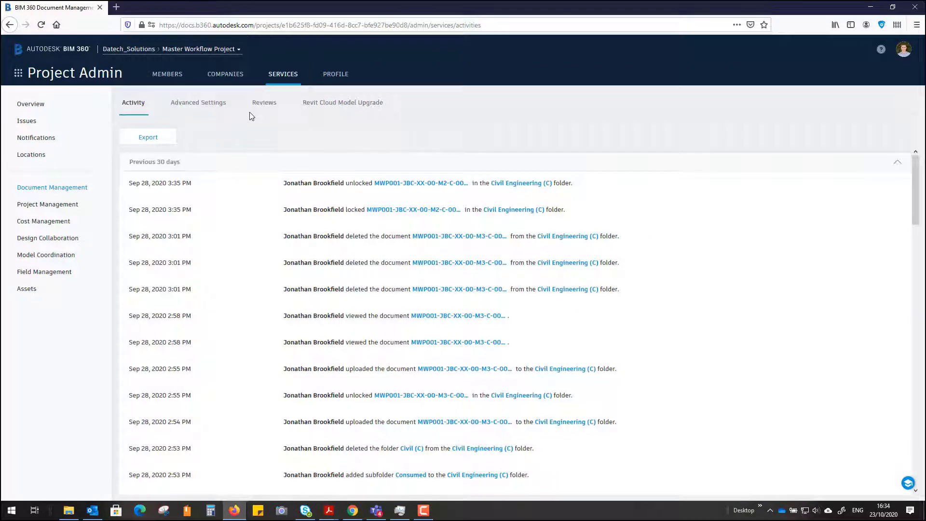
{"action": "mouse_move", "coordinate": [153, 114]}
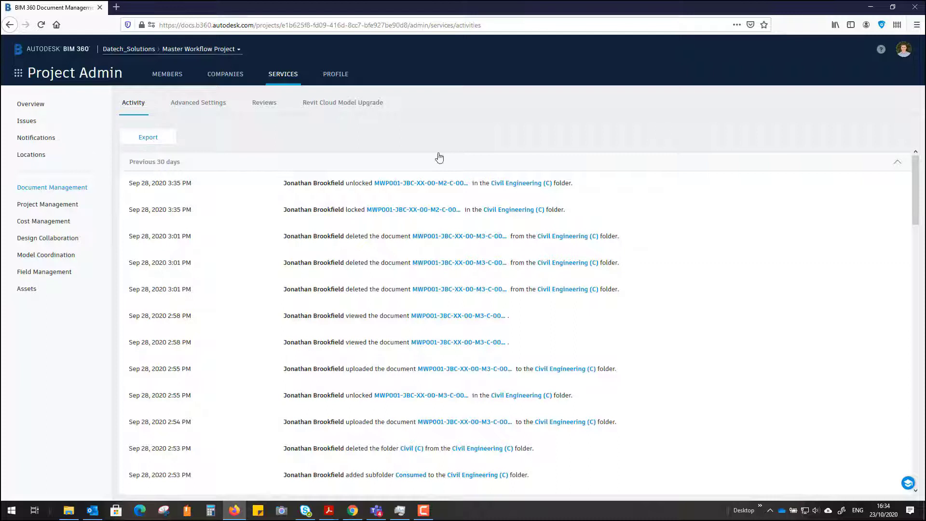
{"action": "mouse_move", "coordinate": [137, 164]}
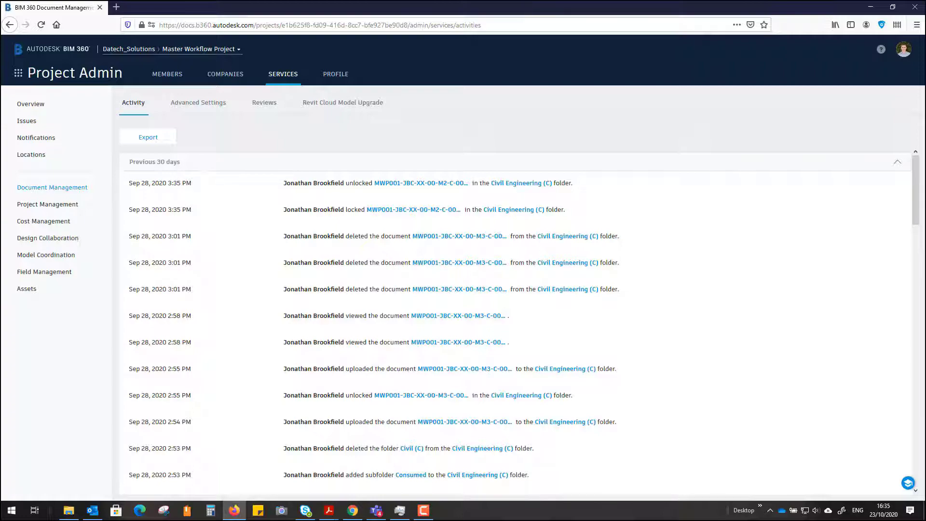
{"action": "scroll", "scroll_direction": "down", "scroll_amount": 3}
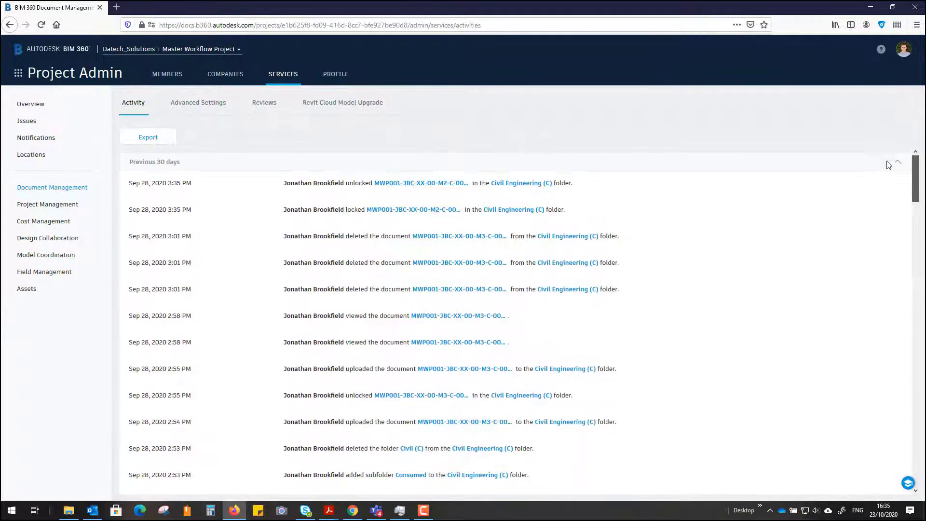
Step: Export activity from Jul 1 to Oct 23, 2020 as CSV, sent by email
{"action": "left_click", "coordinate": [147, 137]}
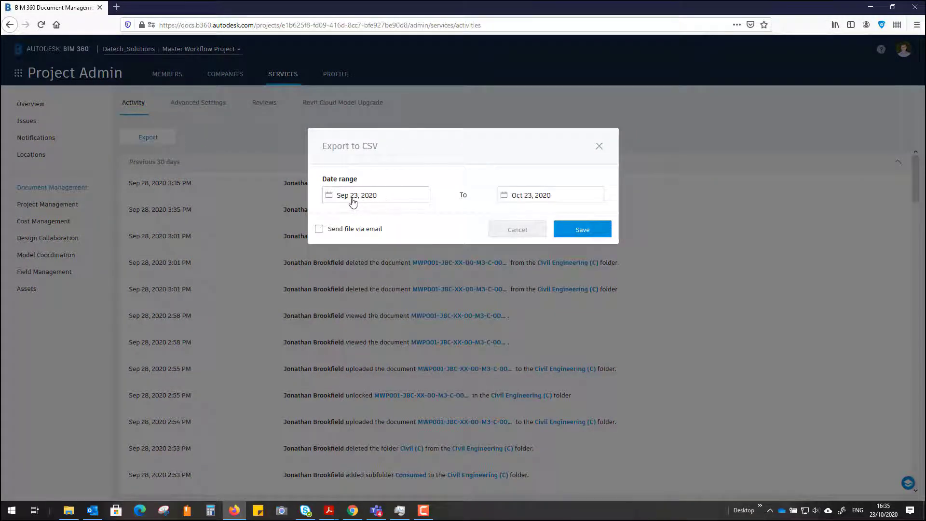
{"action": "left_click", "coordinate": [354, 194]}
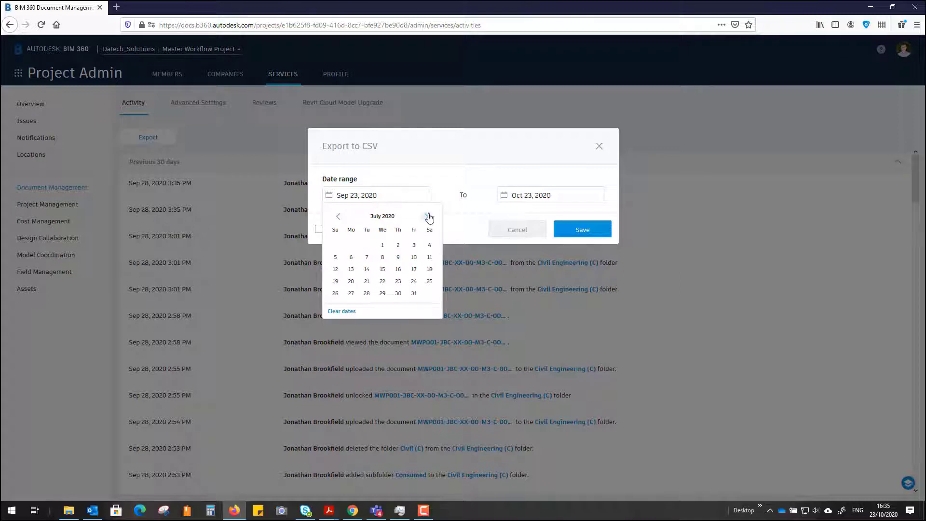
{"action": "left_click", "coordinate": [382, 245]}
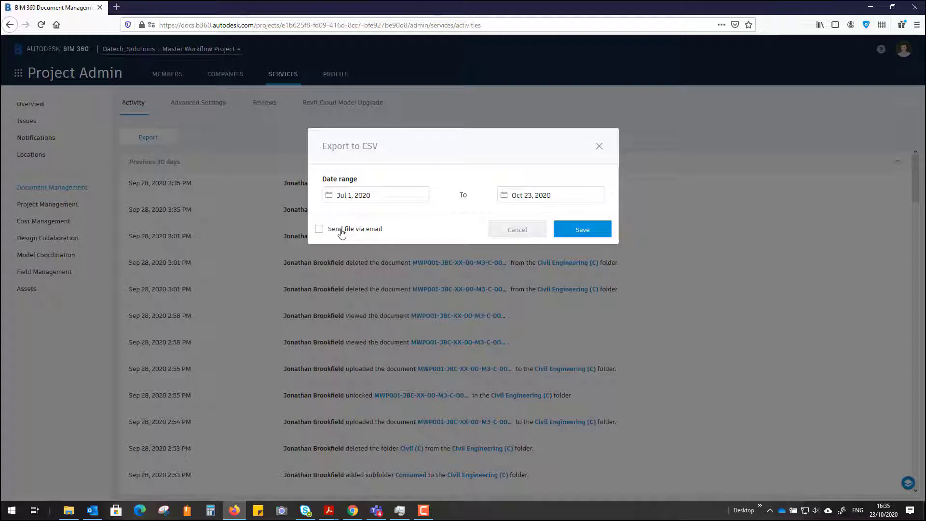
{"action": "left_click", "coordinate": [319, 228]}
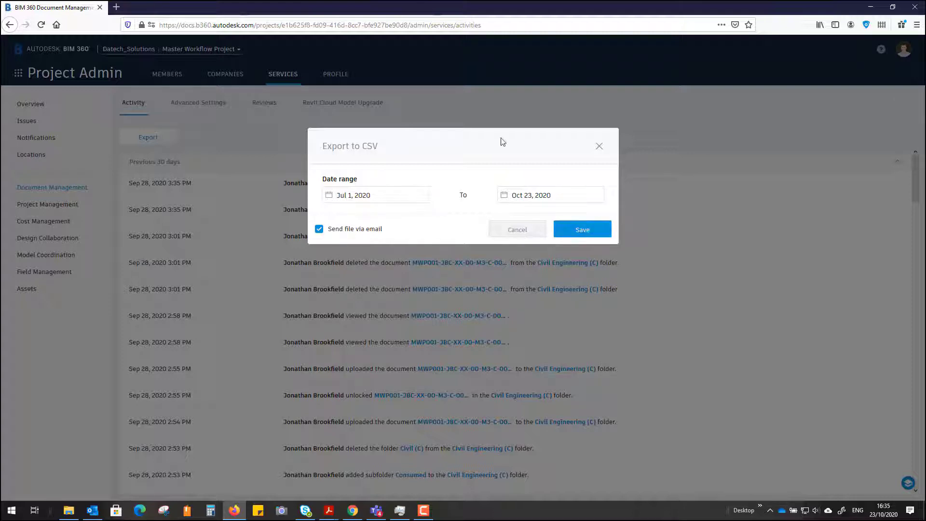
{"action": "left_click", "coordinate": [582, 229]}
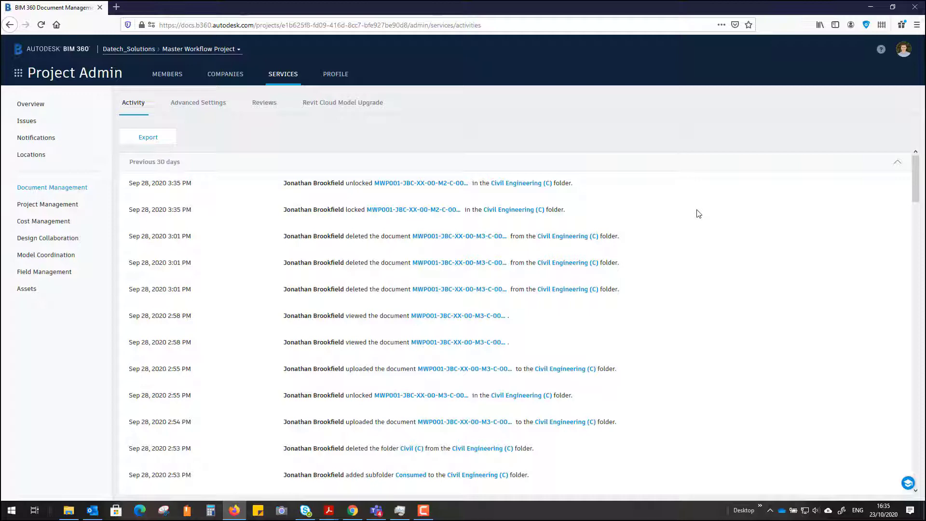
{"action": "mouse_move", "coordinate": [879, 218]}
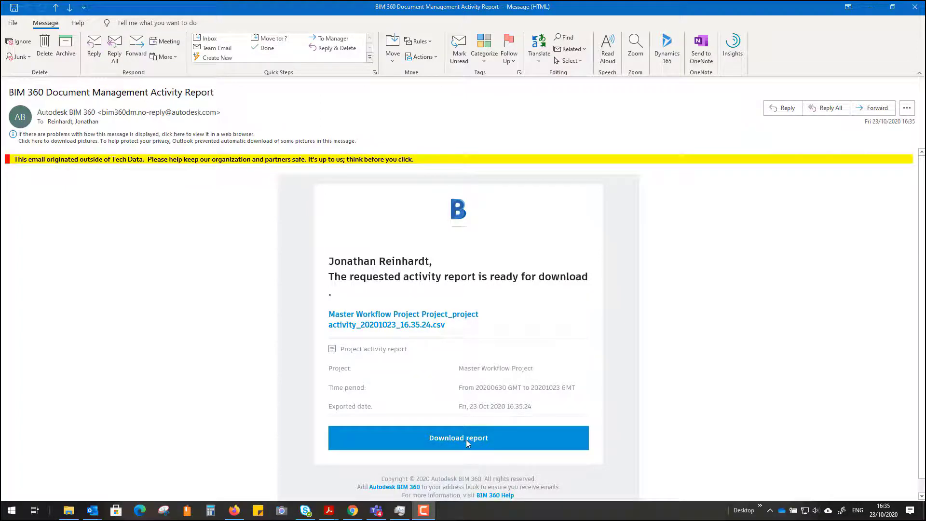
Step: Download the Master Workflow Project activity report CSV from the BIM 360 email
{"action": "left_click", "coordinate": [459, 437]}
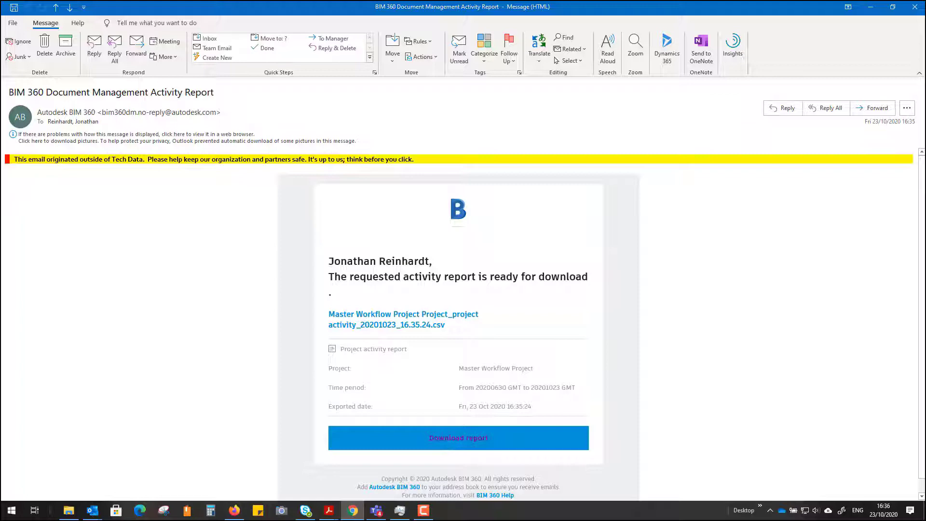
{"action": "left_click", "coordinate": [458, 437]}
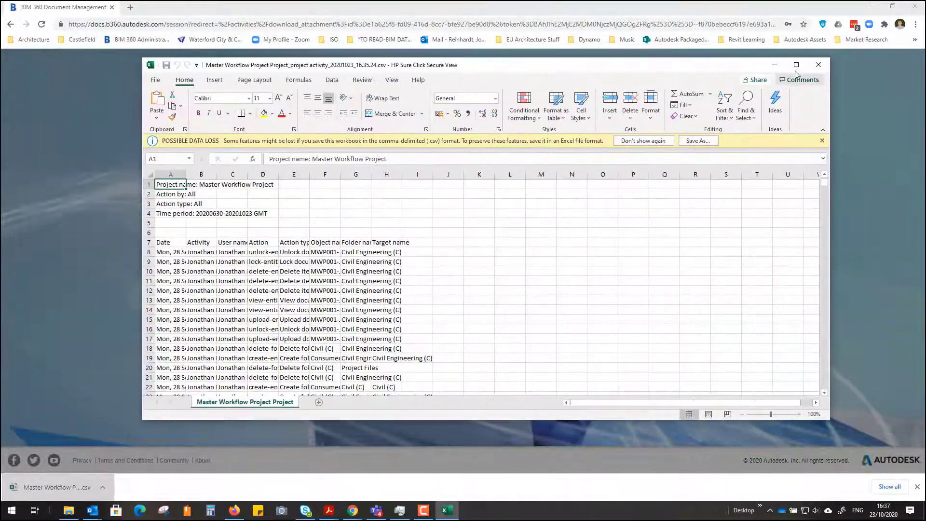
Step: Maximize the Excel window showing the downloaded activity report
{"action": "left_click", "coordinate": [796, 64]}
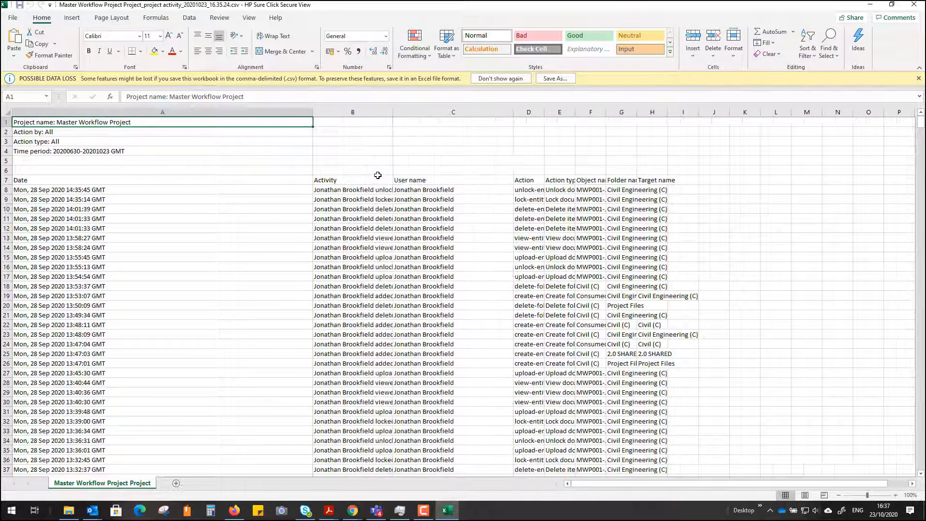
Step: Widen the Action type and Object name columns and scroll to the July 24 uploads
{"action": "left_click", "coordinate": [453, 190]}
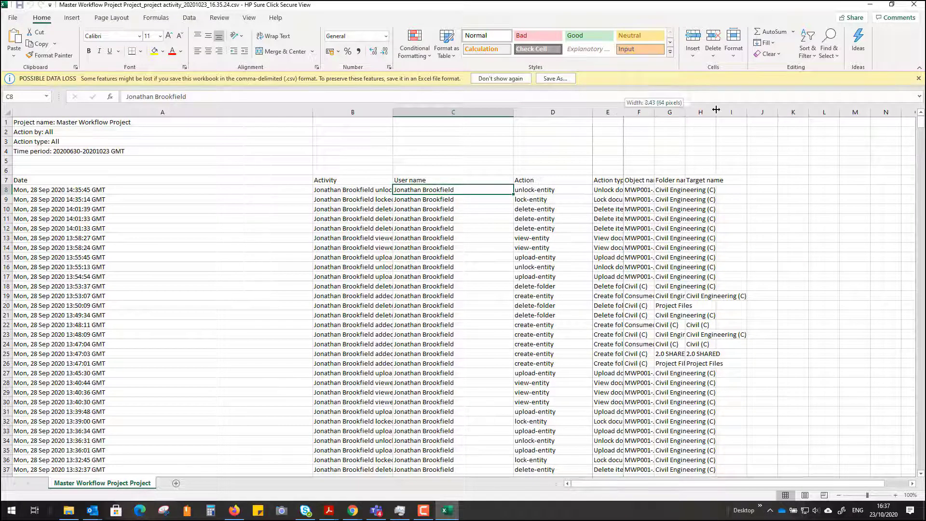
{"action": "left_click_drag", "start_coordinate": [716, 112], "coordinate": [756, 112]}
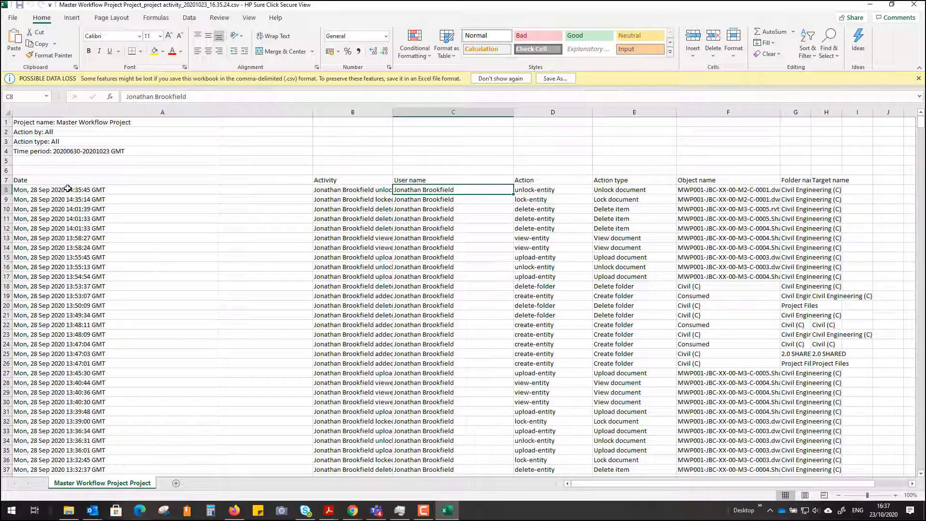
{"action": "scroll", "scroll_direction": "down", "scroll_amount": 3}
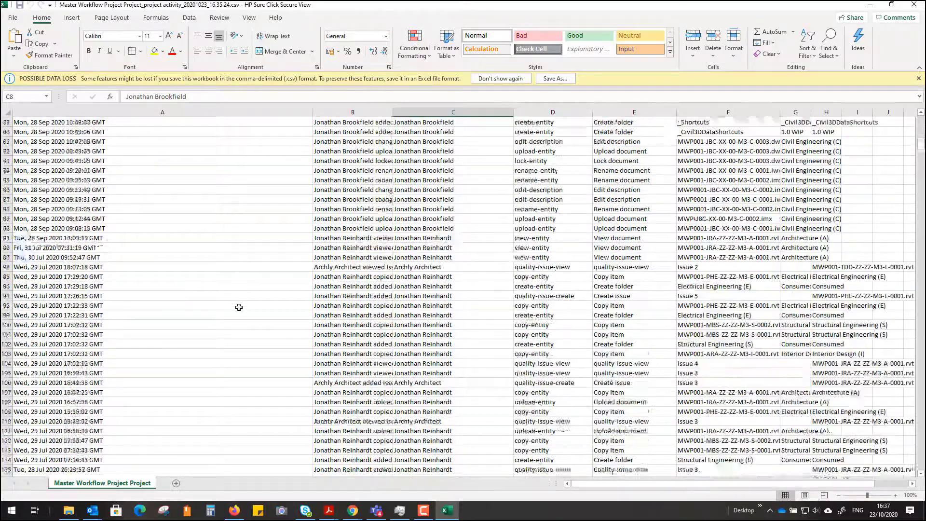
{"action": "scroll", "scroll_direction": "down", "scroll_amount": 3}
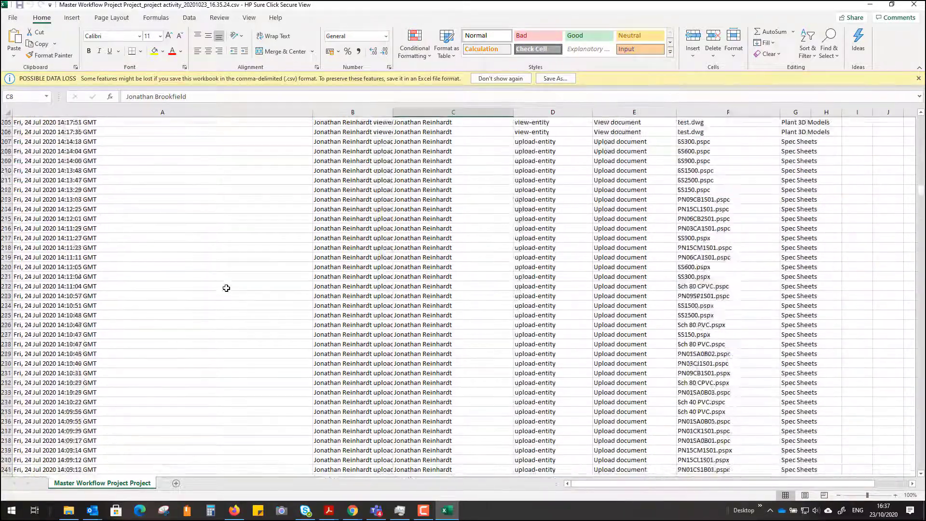